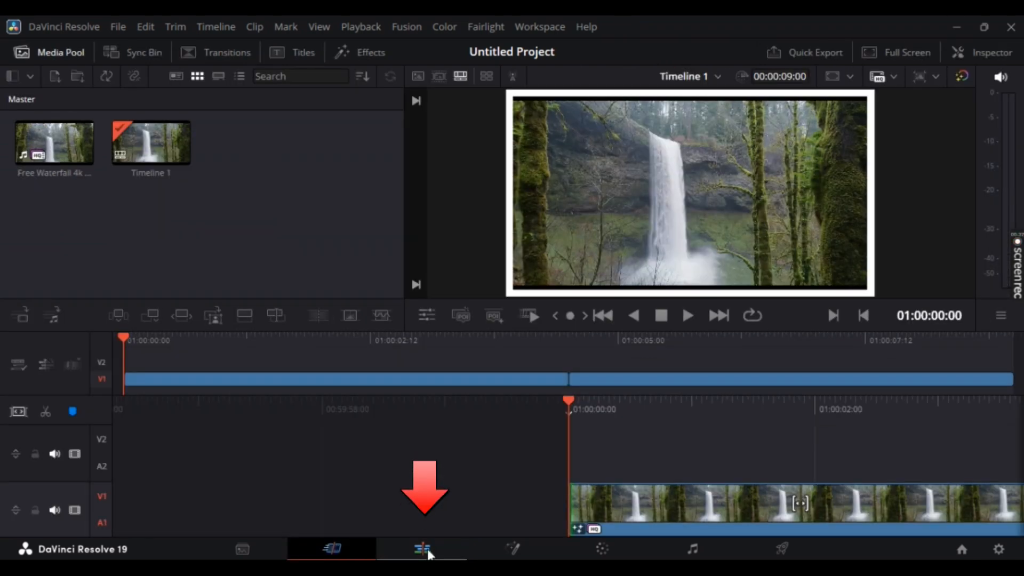
Switch to the Edit page and play then stop the timeline around four seconds
click(418, 548)
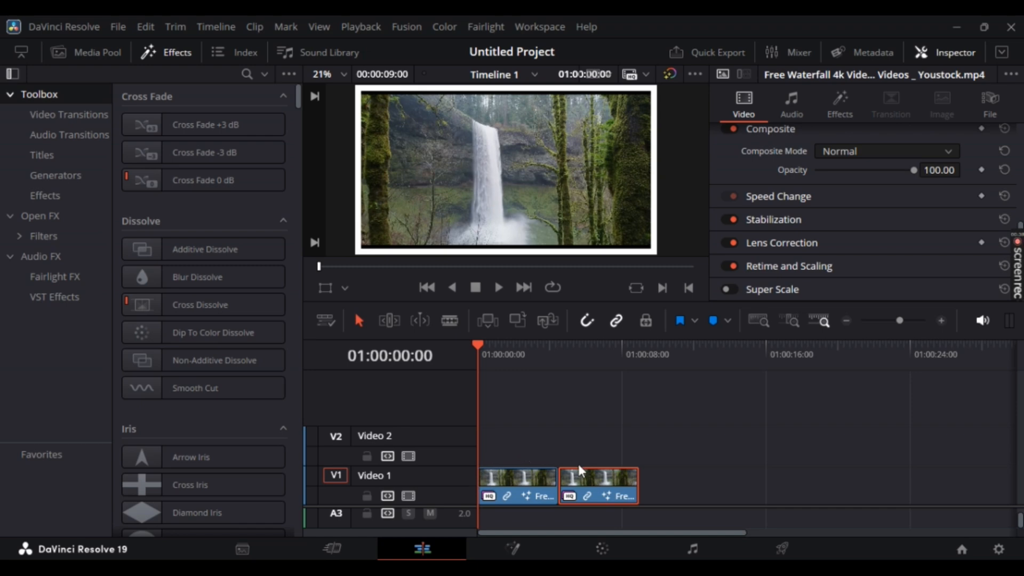
mouse_move(549, 367)
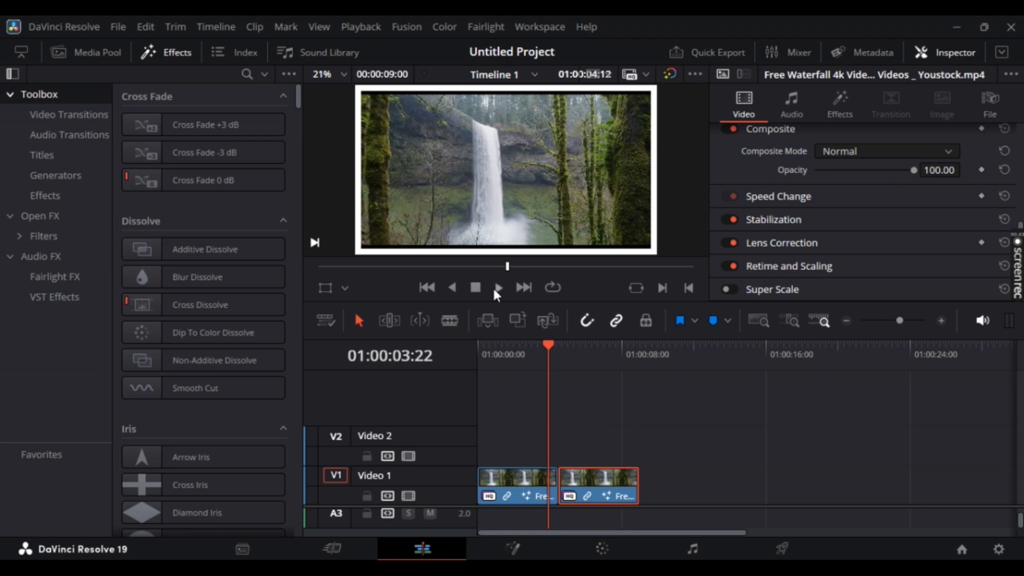
click(499, 288)
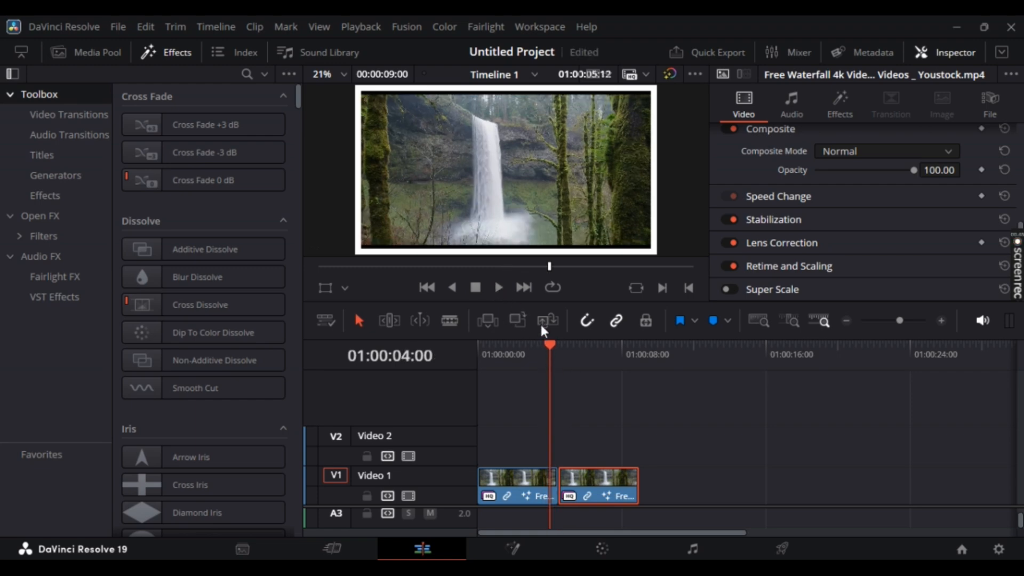
Drag the second waterfall clip right on Video 1 and park the playhead in the black gap
click(498, 288)
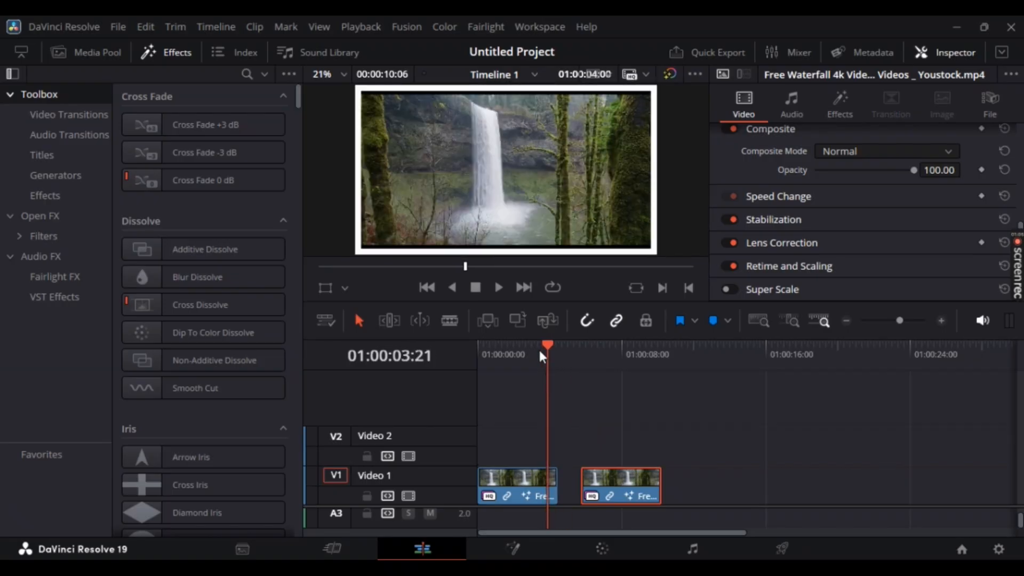
click(499, 287)
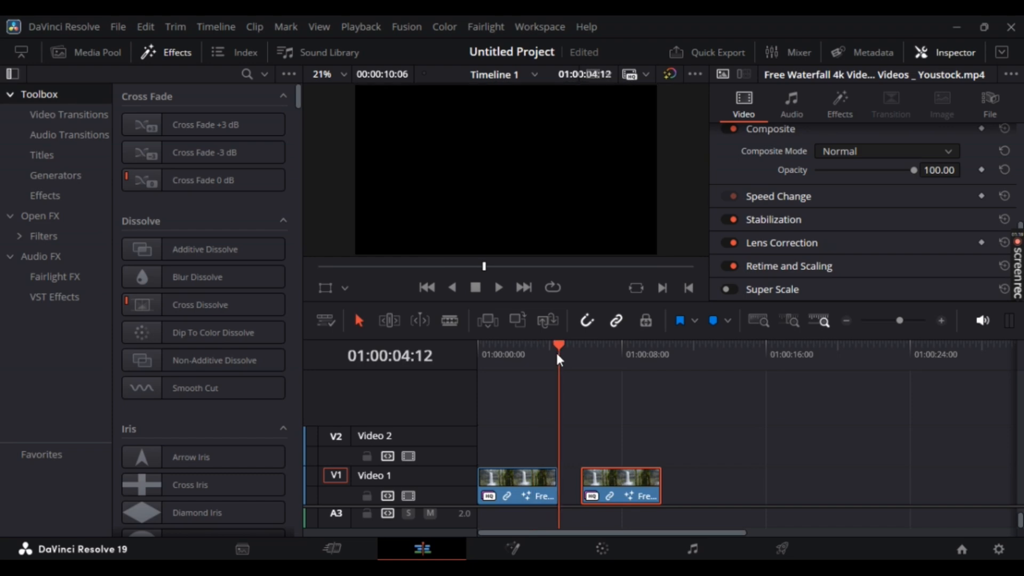
mouse_move(559, 367)
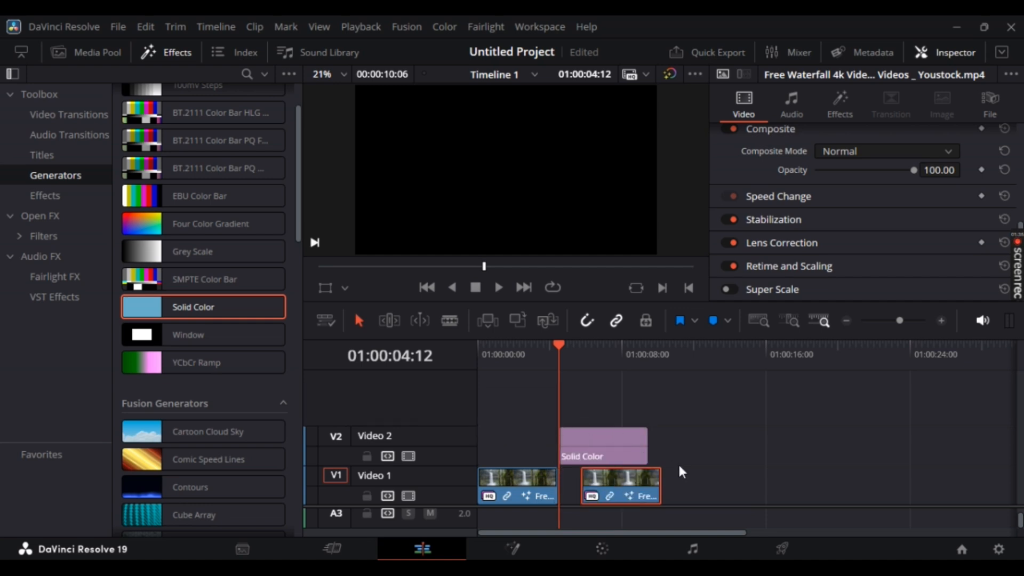
Select the Solid Color generator clip on Video 2 over the gap
click(604, 446)
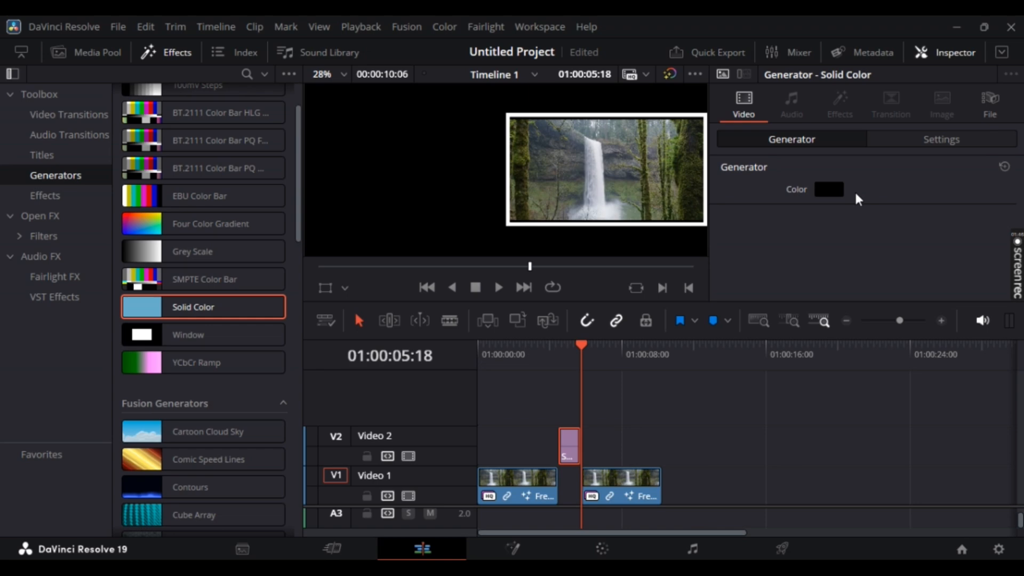
Set the Solid Color generator's colour to white (#ffffff) in the Inspector
click(829, 190)
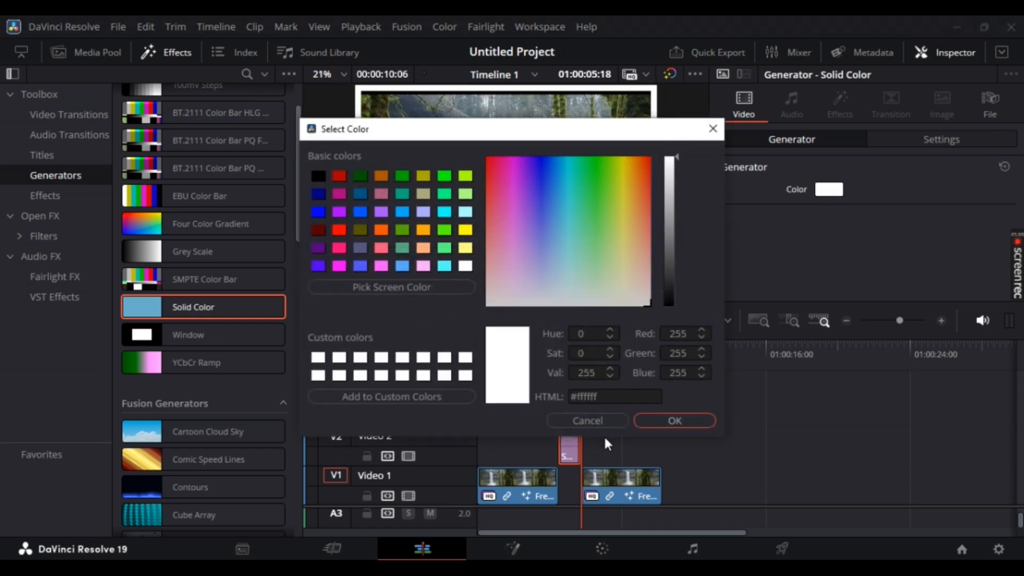
click(674, 422)
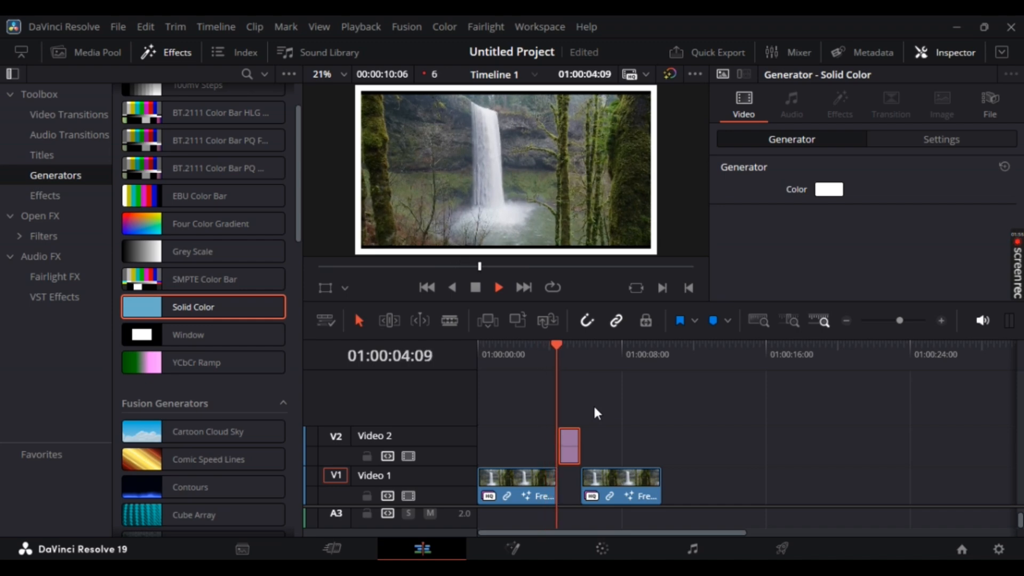
click(569, 347)
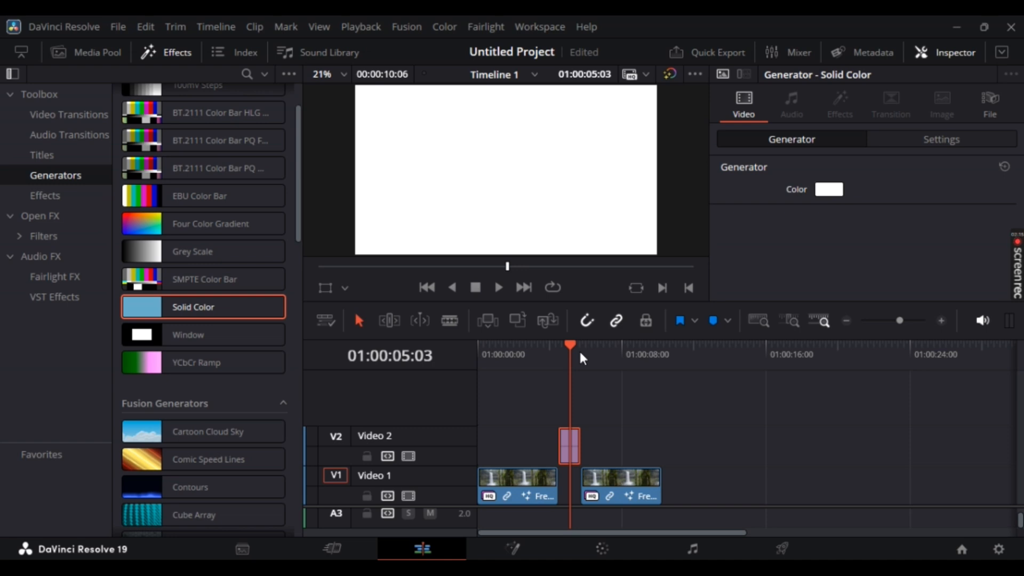
mouse_move(619, 348)
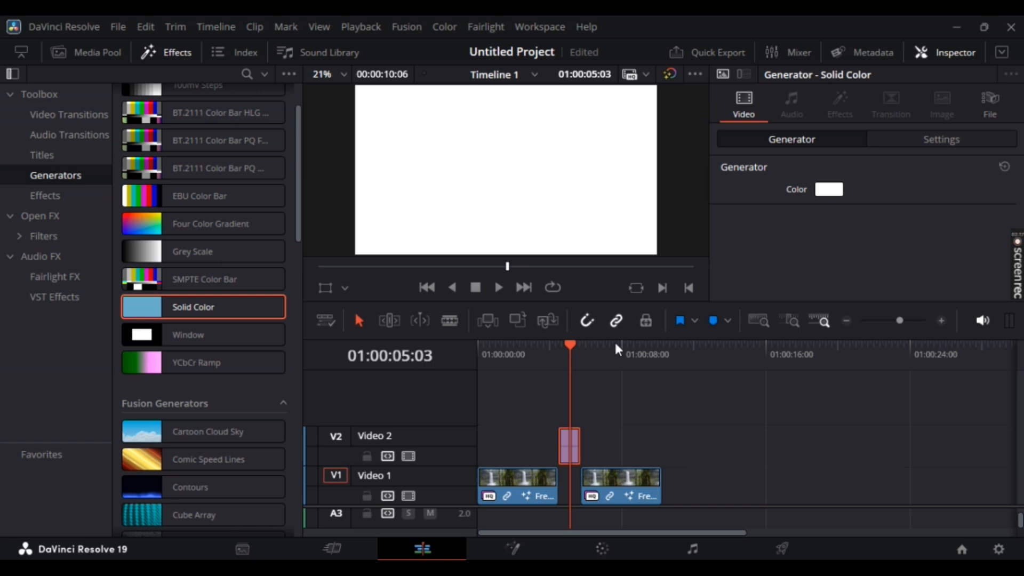